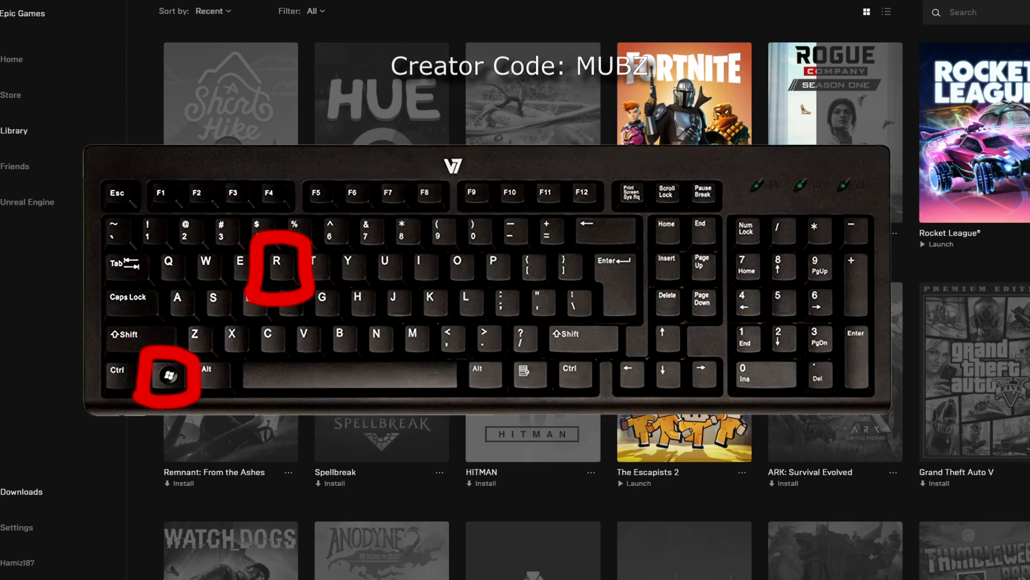
- Bring up the Run dialog (Win+R) to enter the %appdata% location
key("win+r")
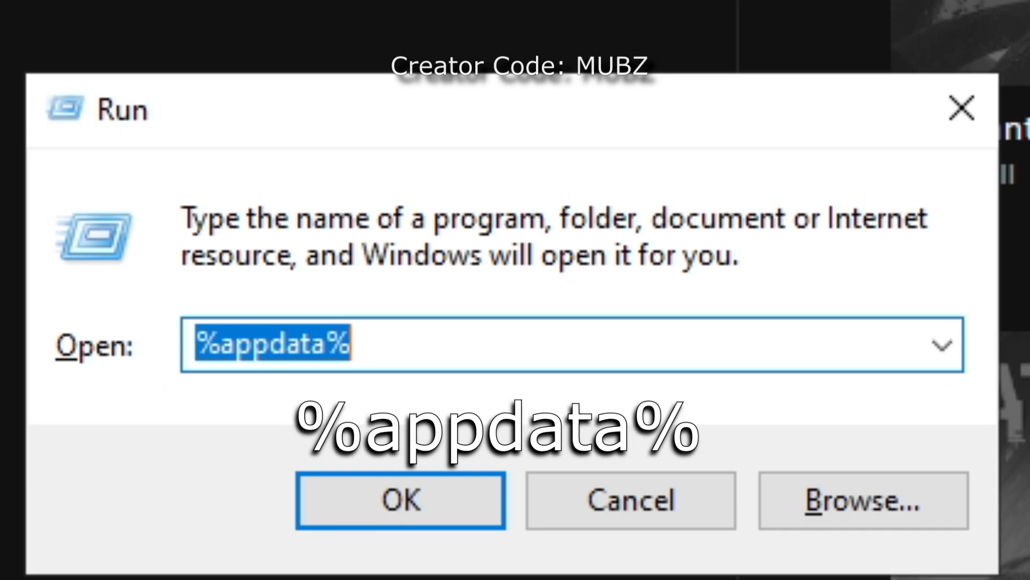
- Navigate from AppData into Local and then into the EpicGamesLauncher folder
left_click(401, 499)
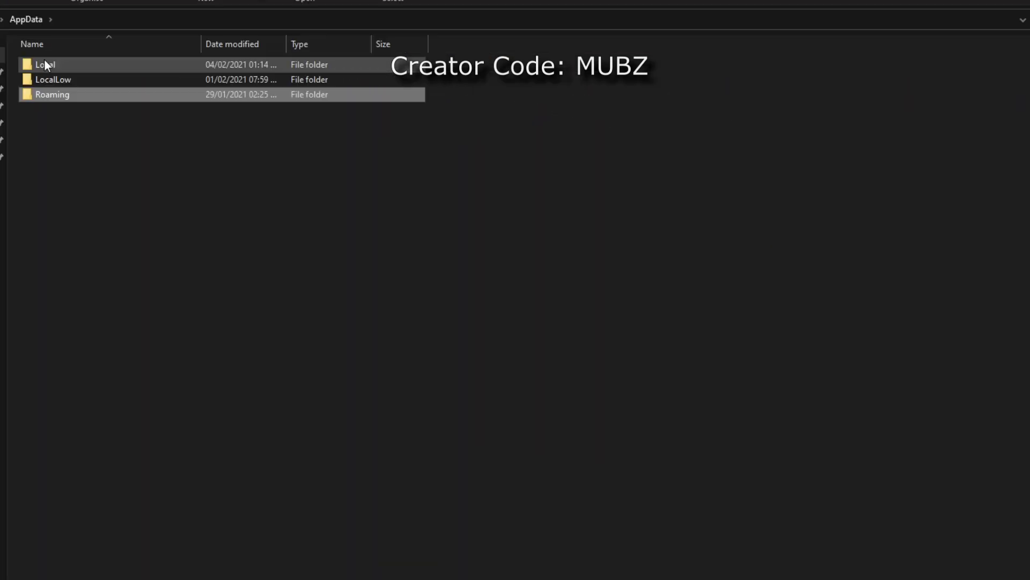
double_click(45, 65)
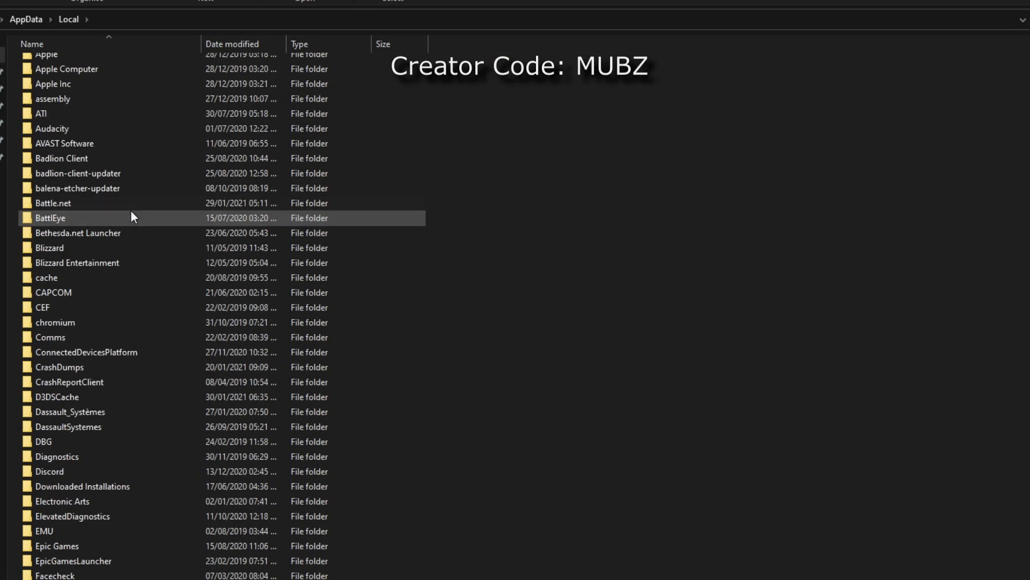
scroll("down", 3)
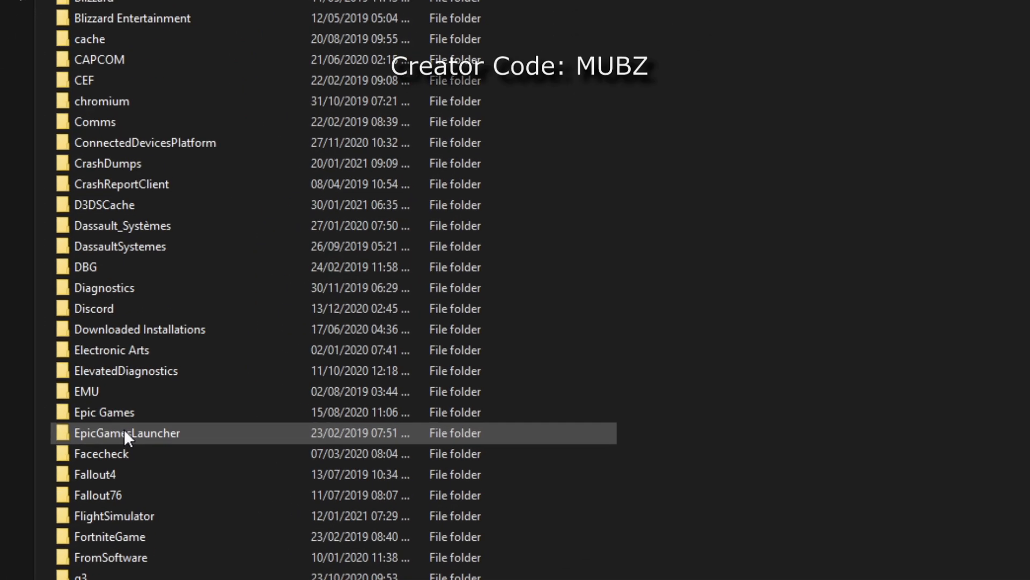
double_click(127, 433)
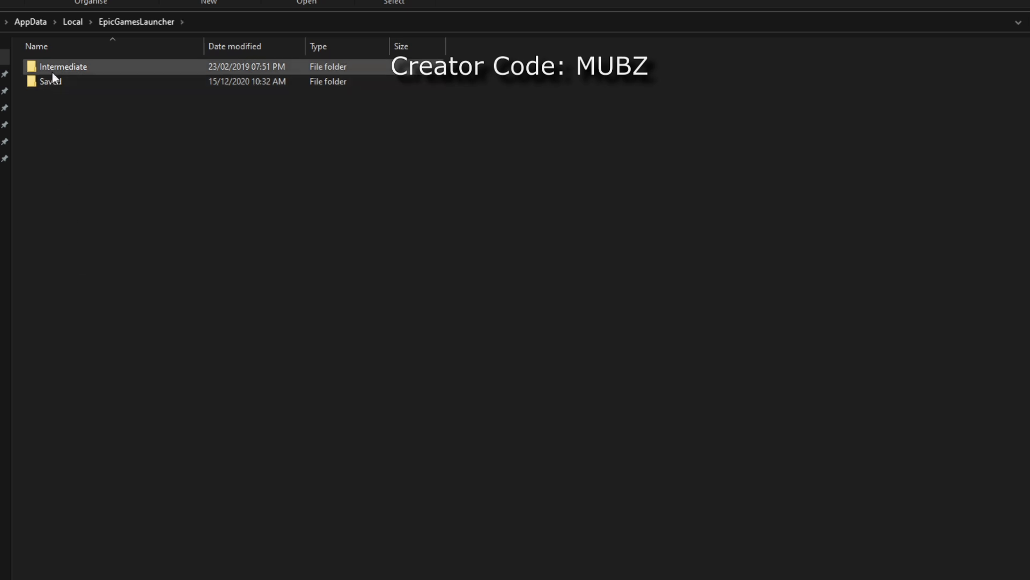
- Go through Saved\Config\Windows and open the Engine configuration file in Notepad
double_click(51, 81)
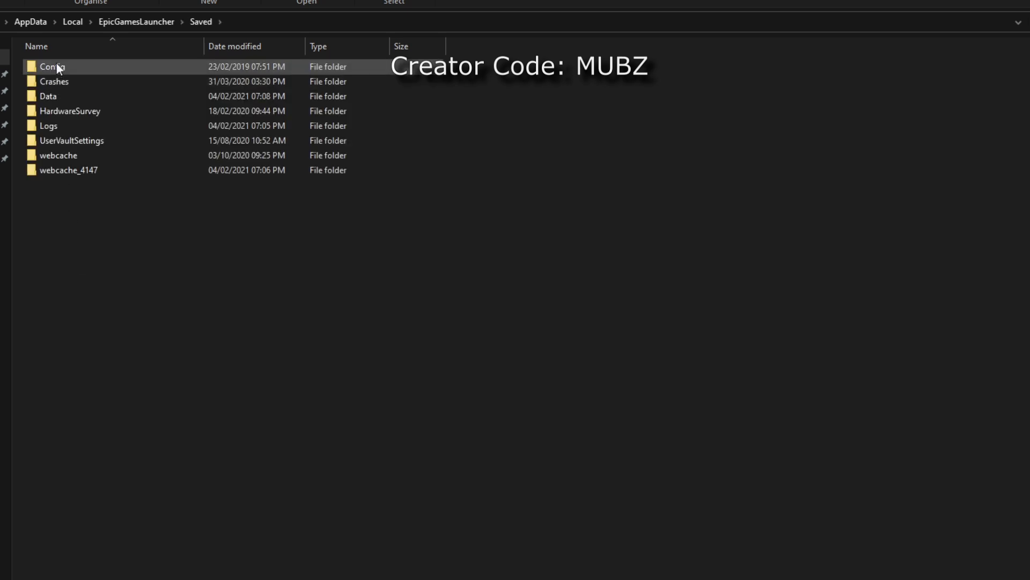
double_click(52, 66)
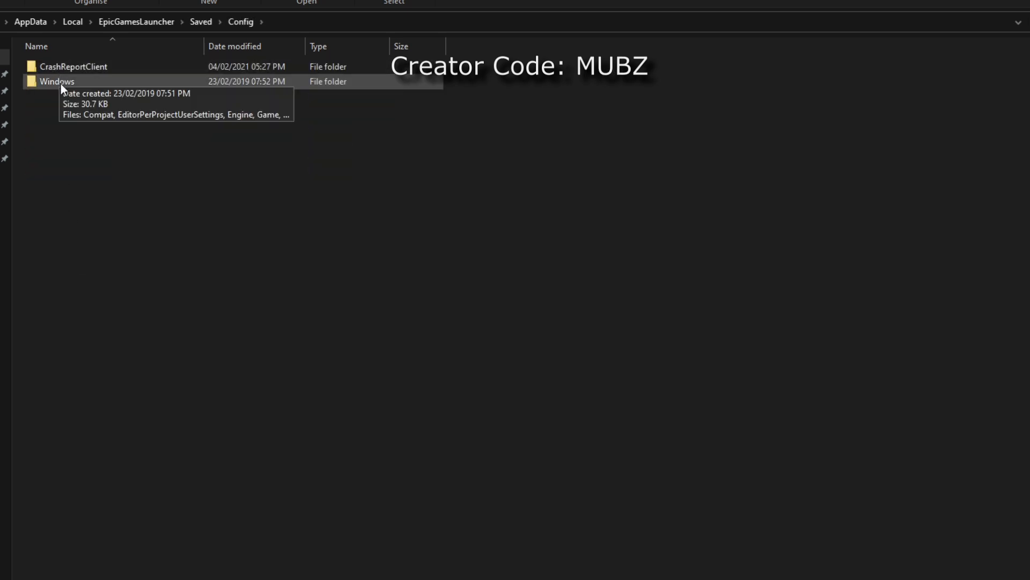
double_click(56, 80)
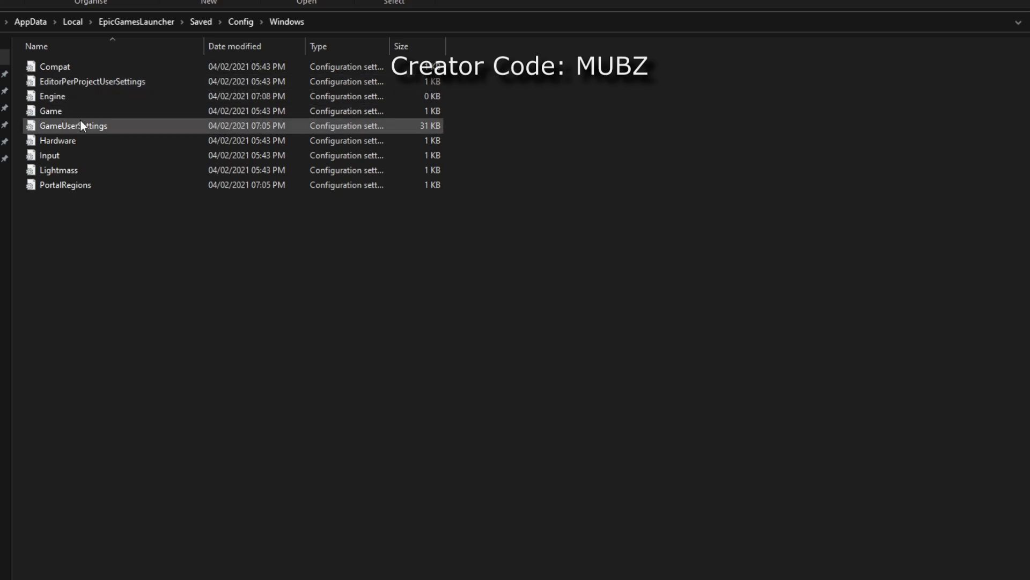
double_click(73, 125)
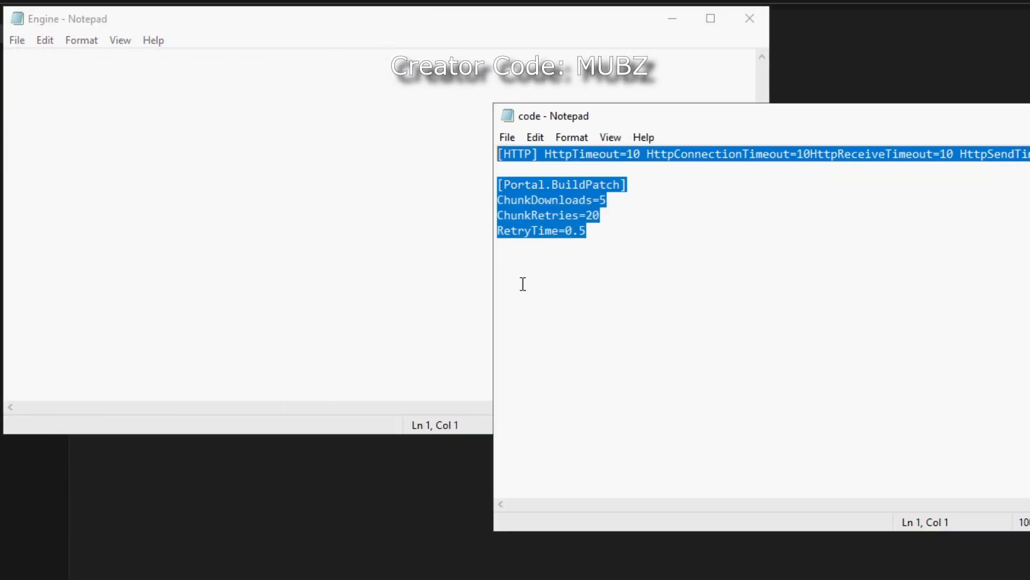
- Paste the HTTP timeout and Portal.BuildPatch chunk settings into Engine.ini and save it
left_click(285, 142)
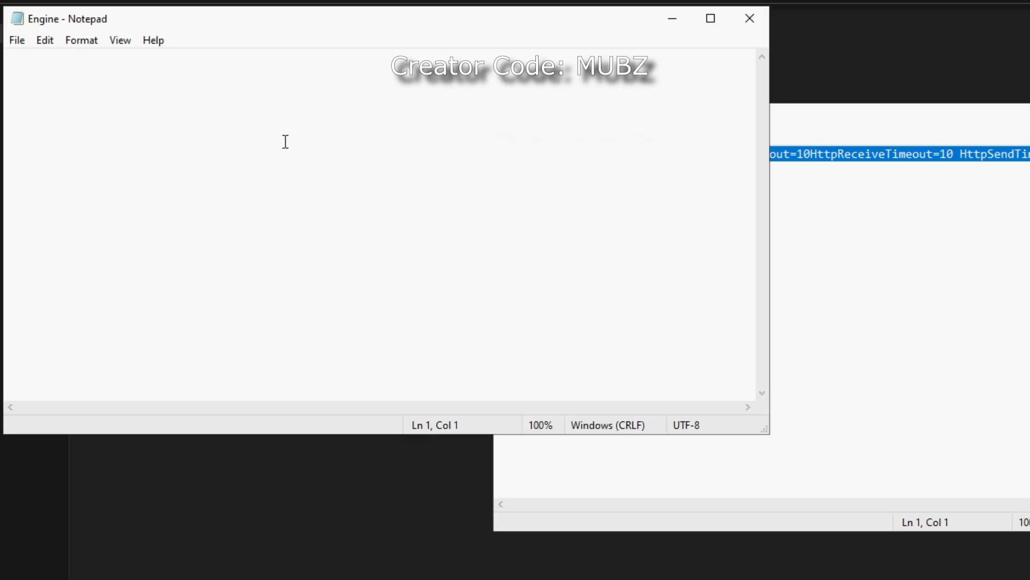
left_click(16, 40)
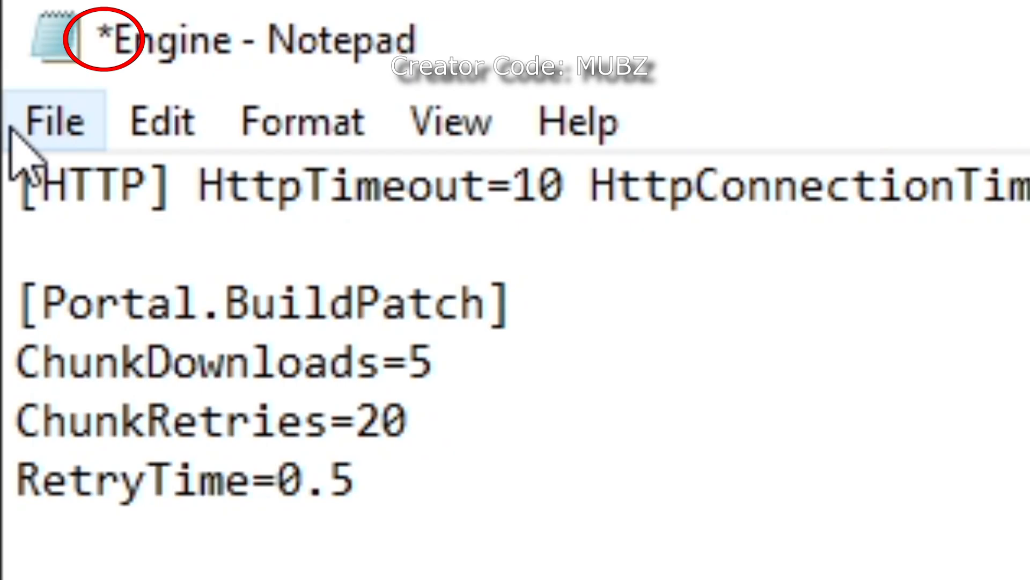
key("ctrl+s")
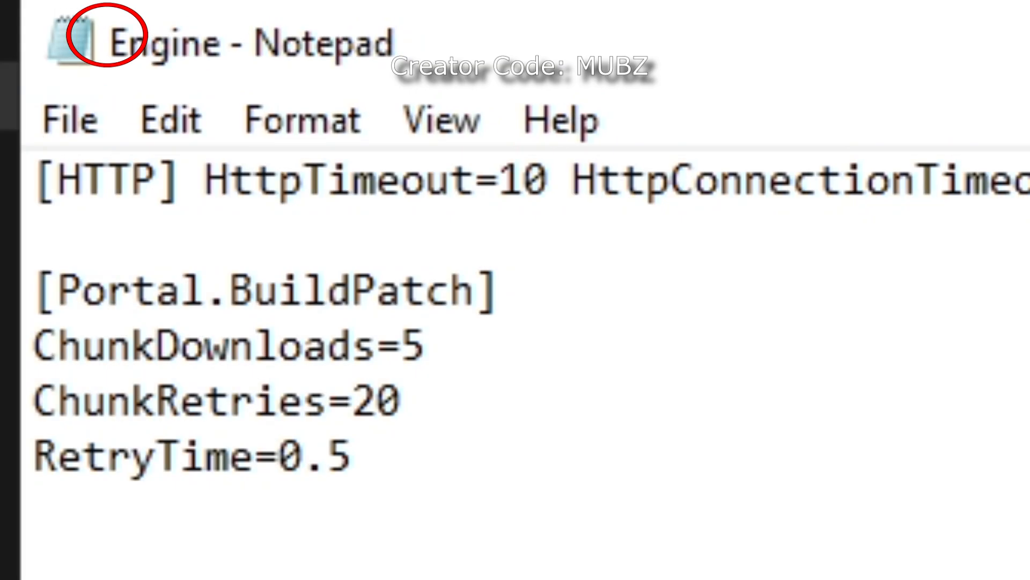